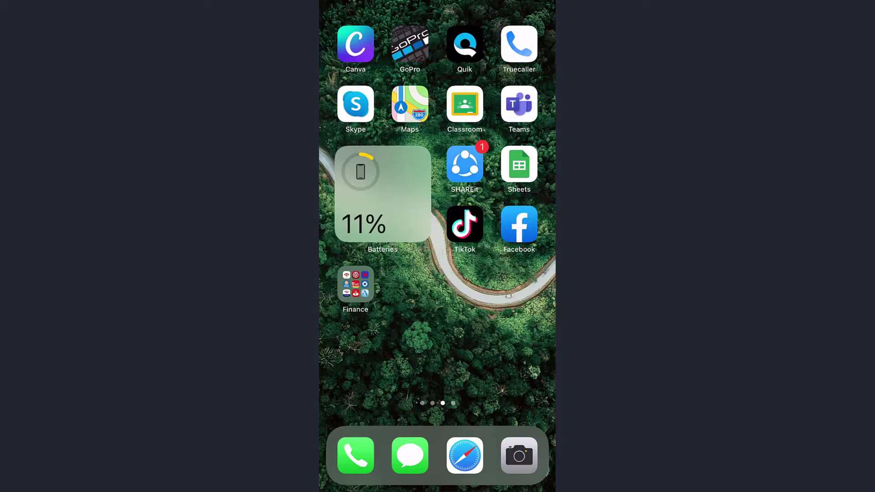
Step: Launch the Chase app from the Finance folder on the Home Screen
left_click(354, 285)
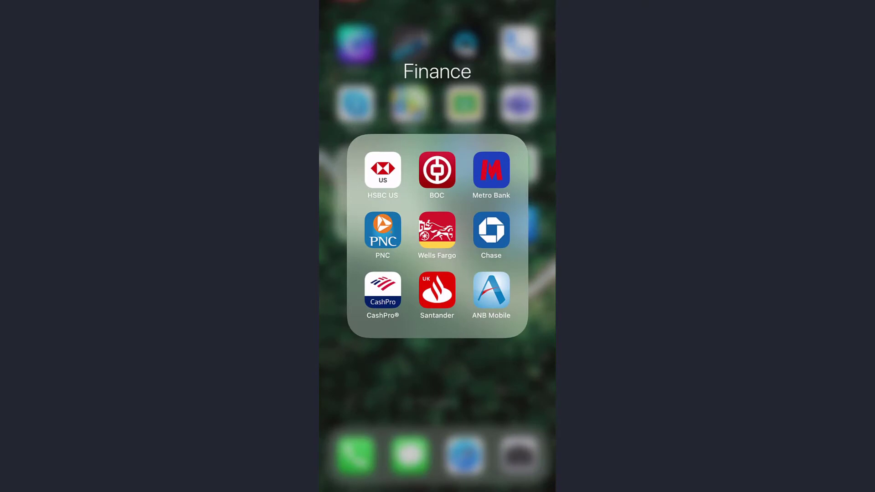
left_click(490, 231)
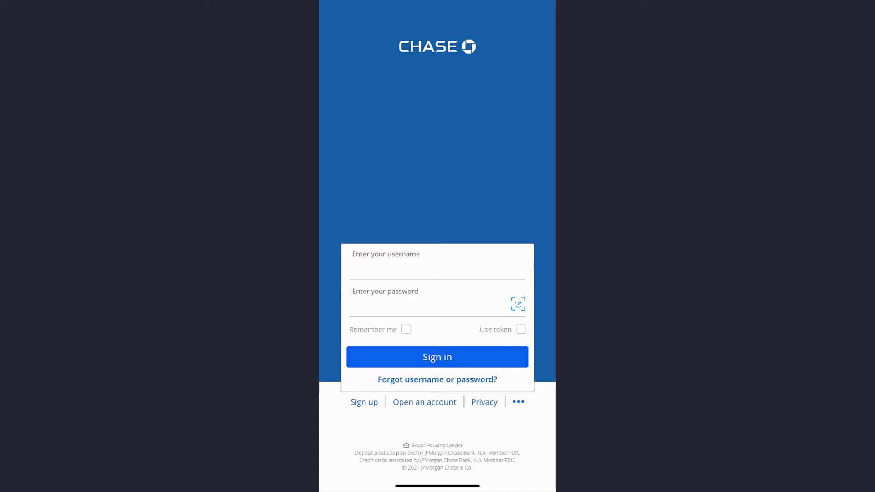
Step: Choose 'Open an account' from the sign-in screen and reach the Checking option
left_click(423, 402)
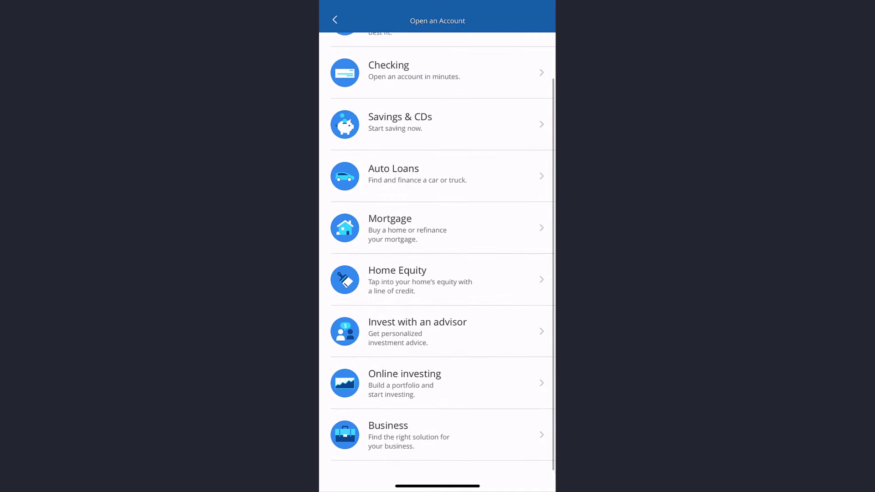
scroll("down", 3)
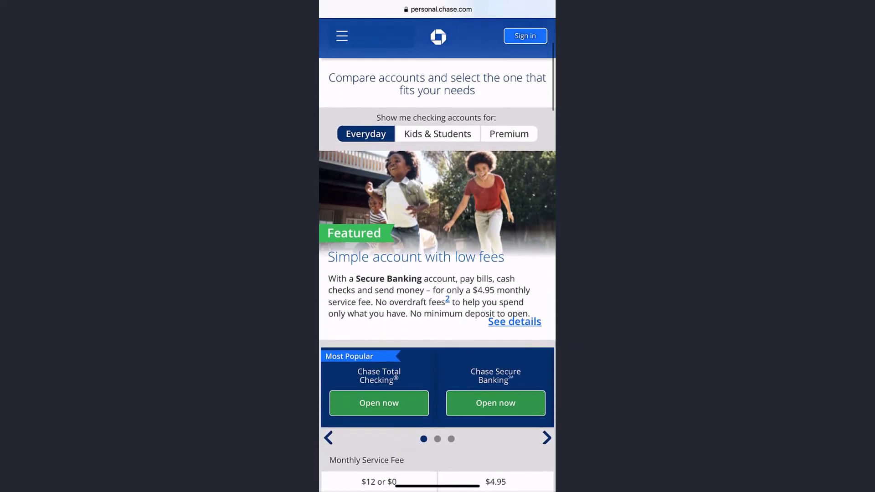
Step: Review the checking comparison and choose 'Open now' for Chase Total Checking
scroll("down", 3)
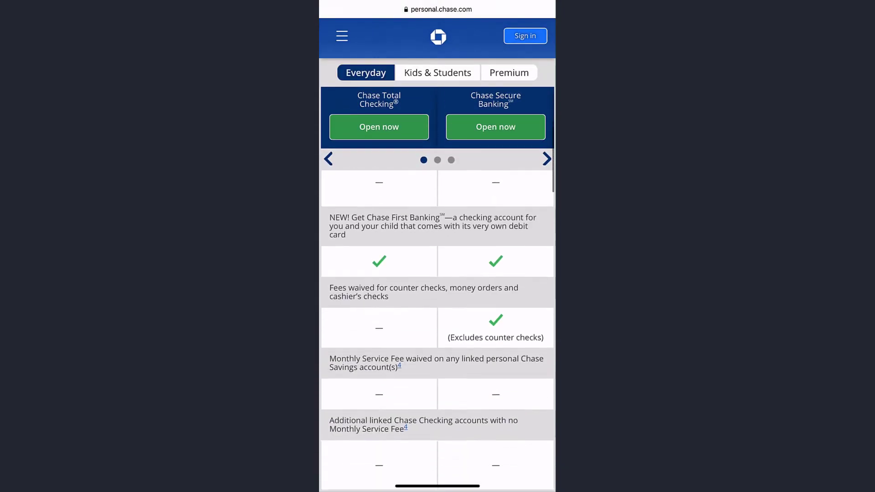
scroll("down", 3)
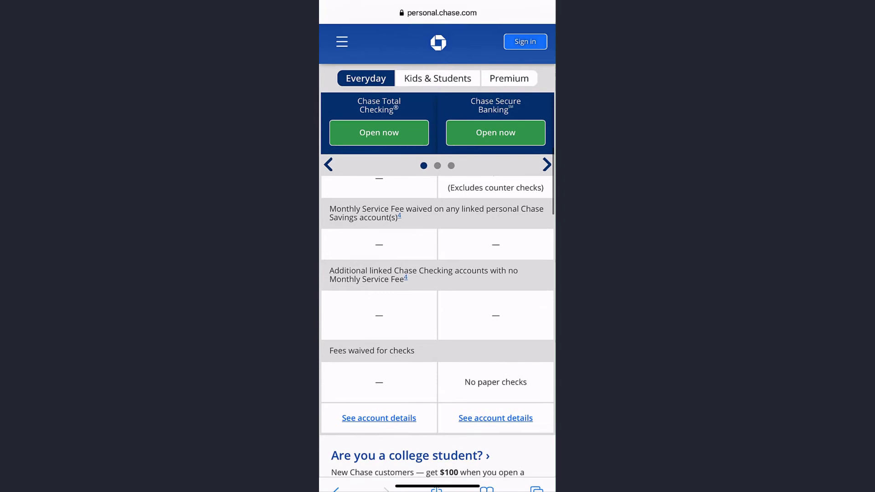
scroll("up", 3)
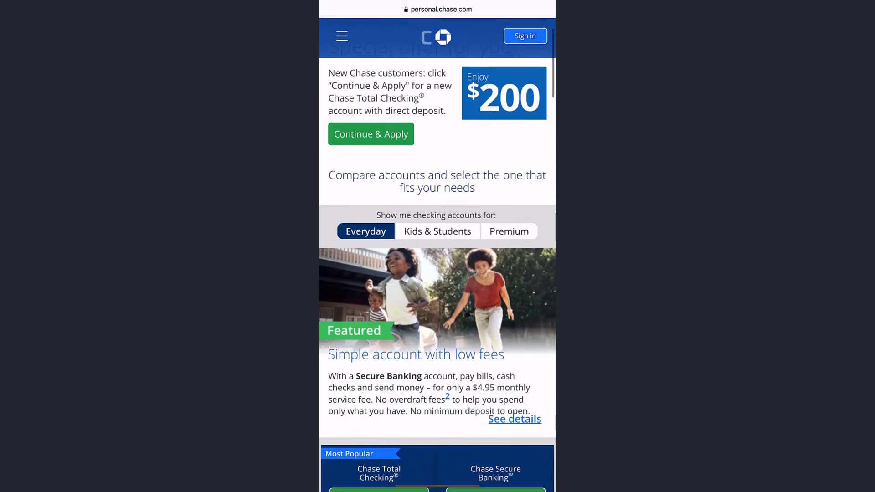
scroll("down", 3)
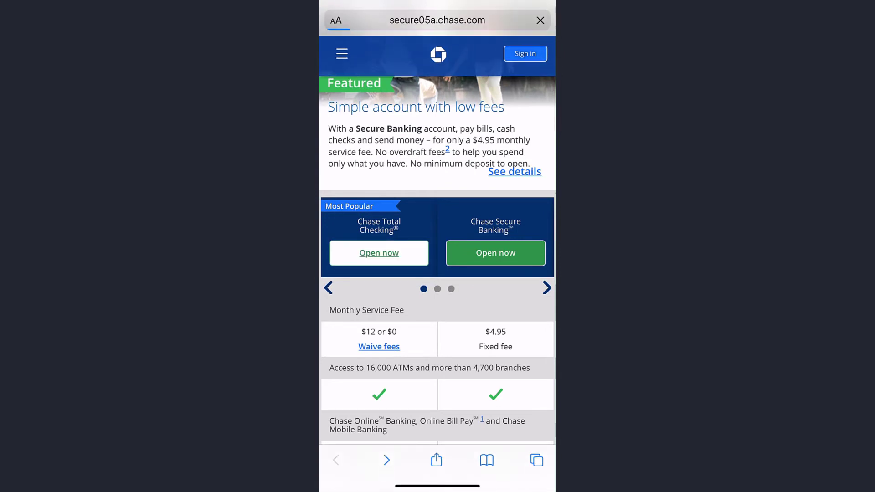
left_click(378, 252)
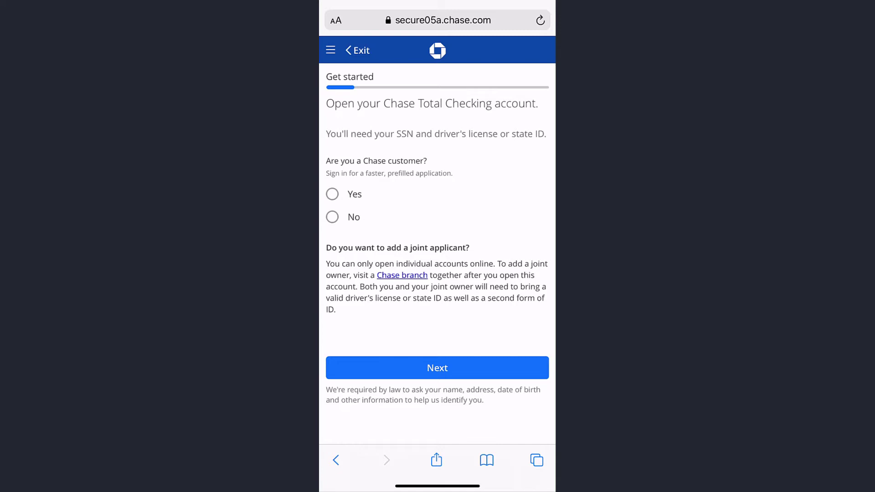
Step: Answer 'No' to being a Chase customer and continue to Your information
left_click(332, 217)
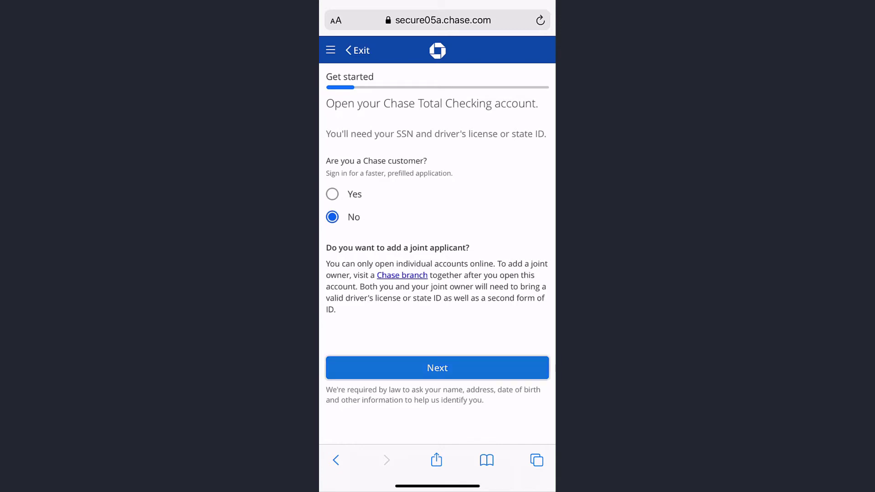
left_click(438, 367)
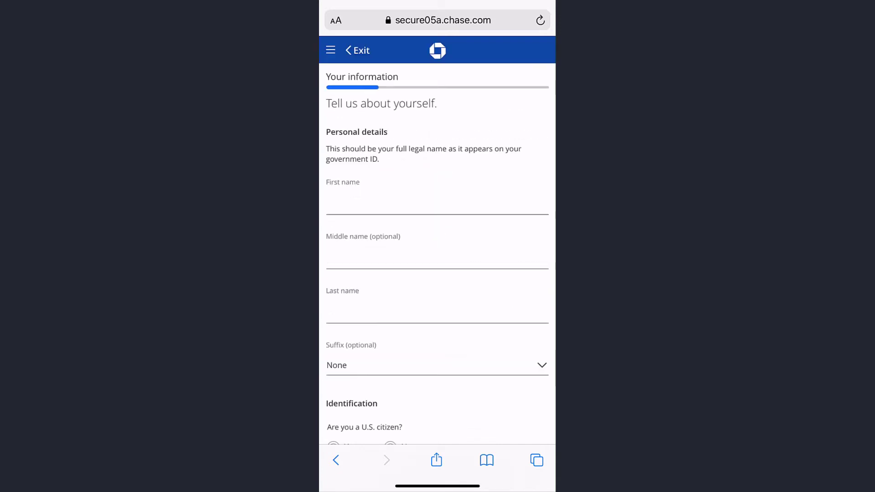
scroll("down", 3)
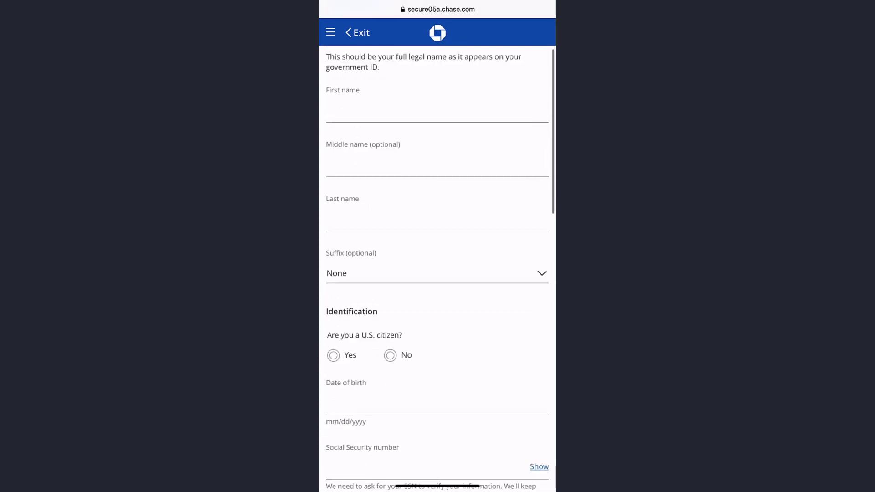
scroll("down", 3)
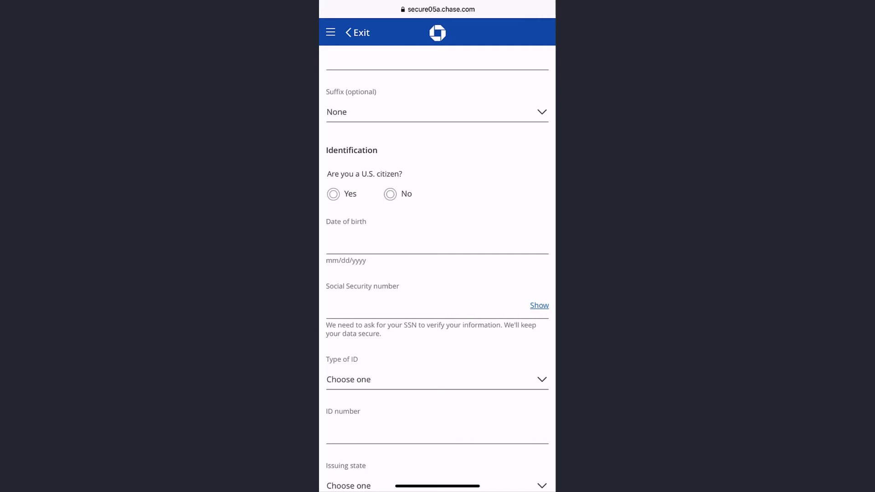
scroll("down", 3)
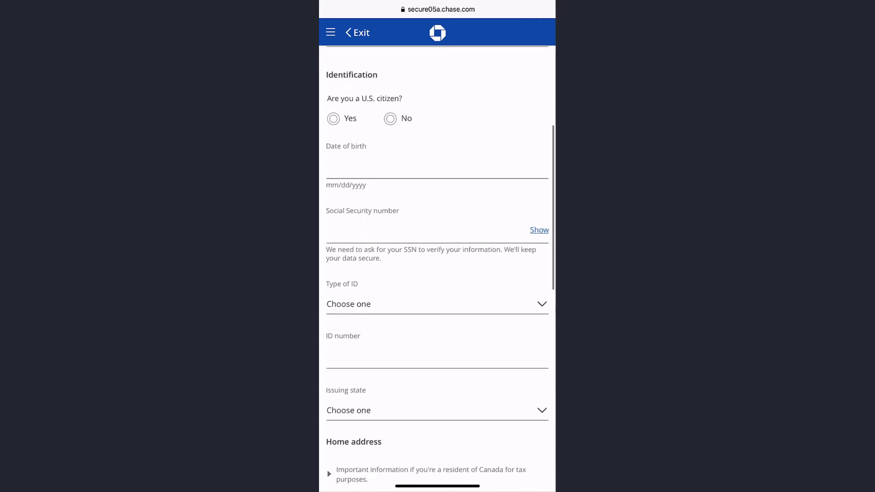
left_click(437, 304)
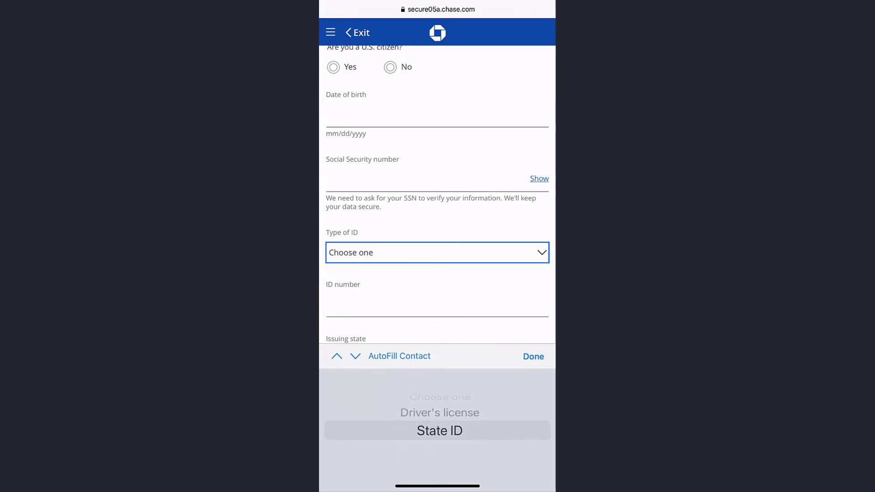
left_click(439, 412)
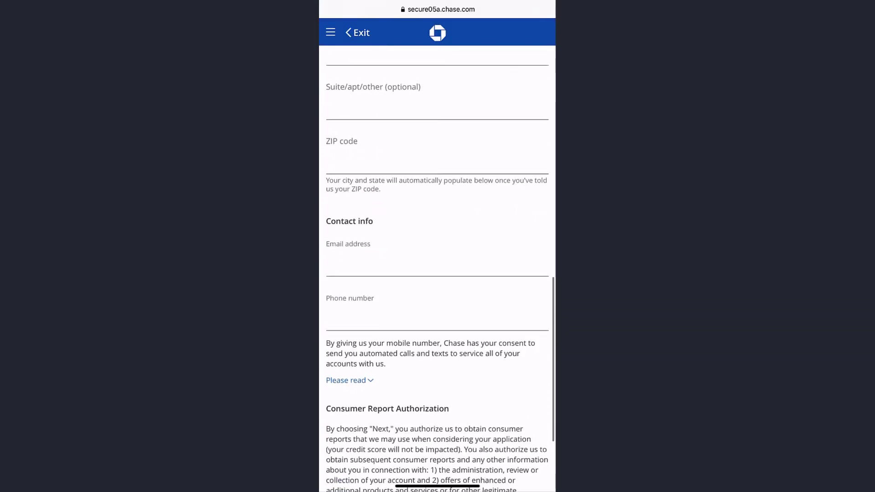
scroll("down", 3)
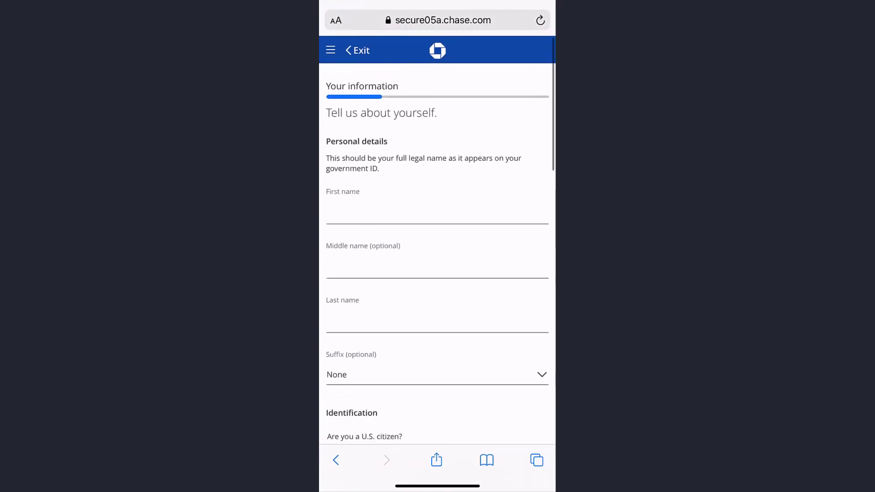
scroll("down", 3)
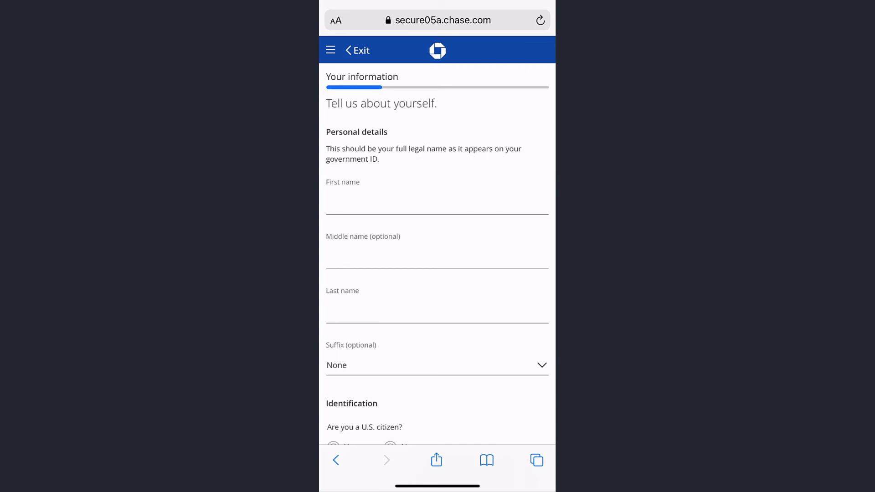